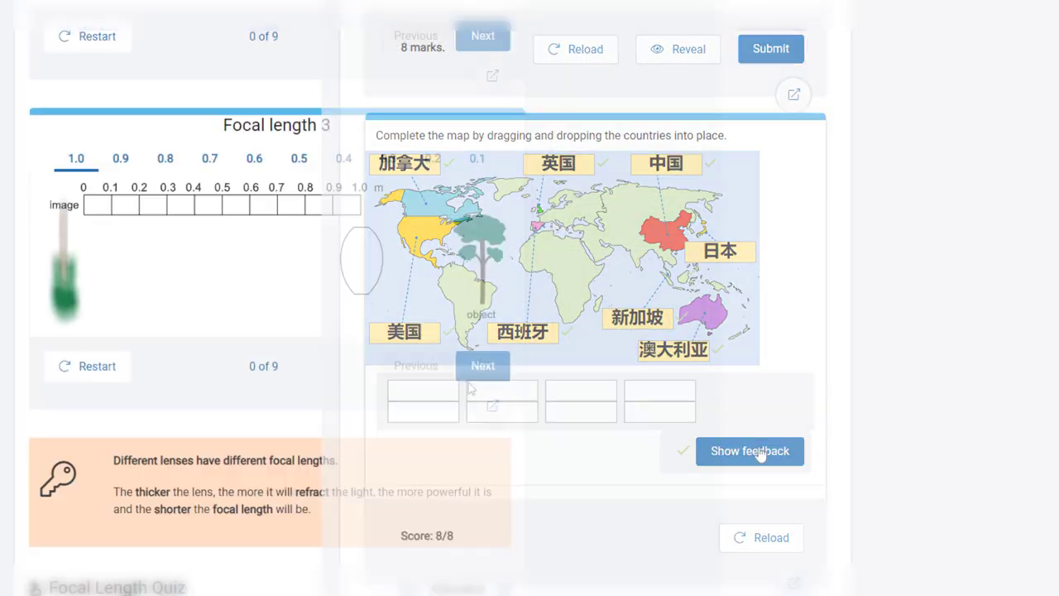
Step: Check the world map answers, then step through the job costing and PCR examples
click(483, 365)
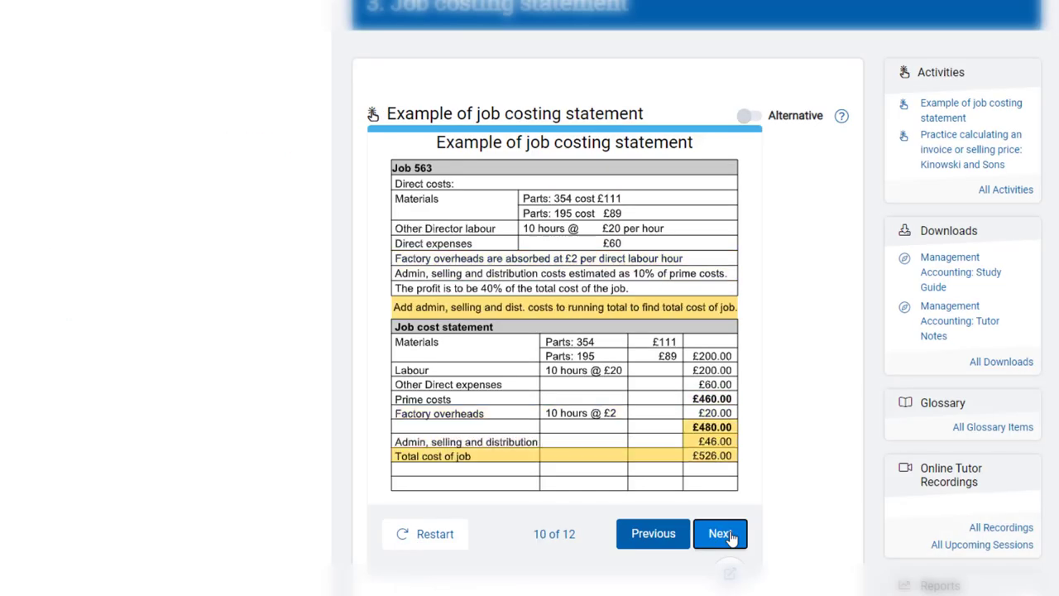
click(720, 533)
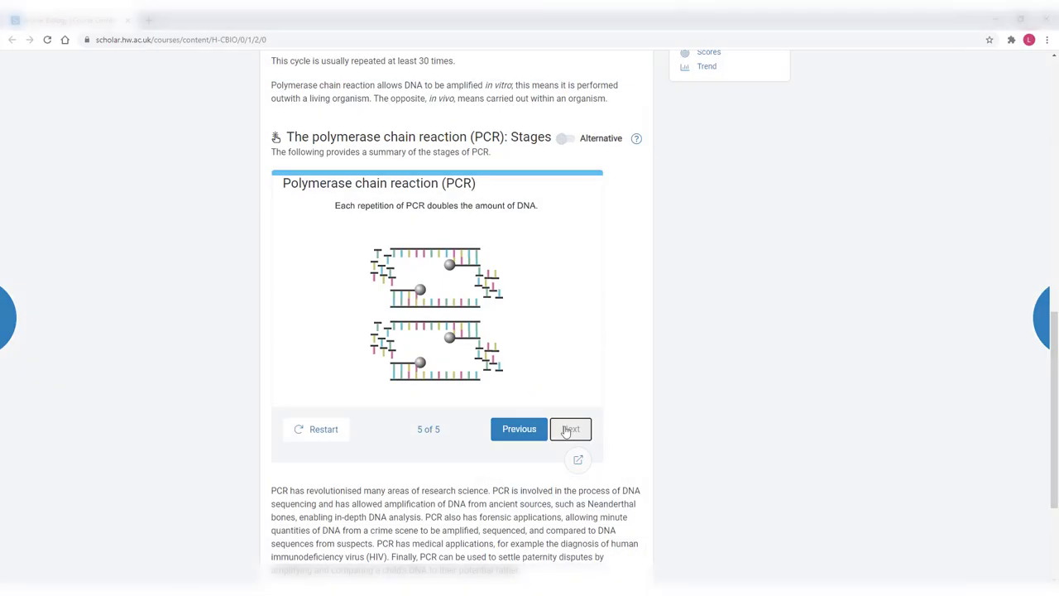
click(570, 429)
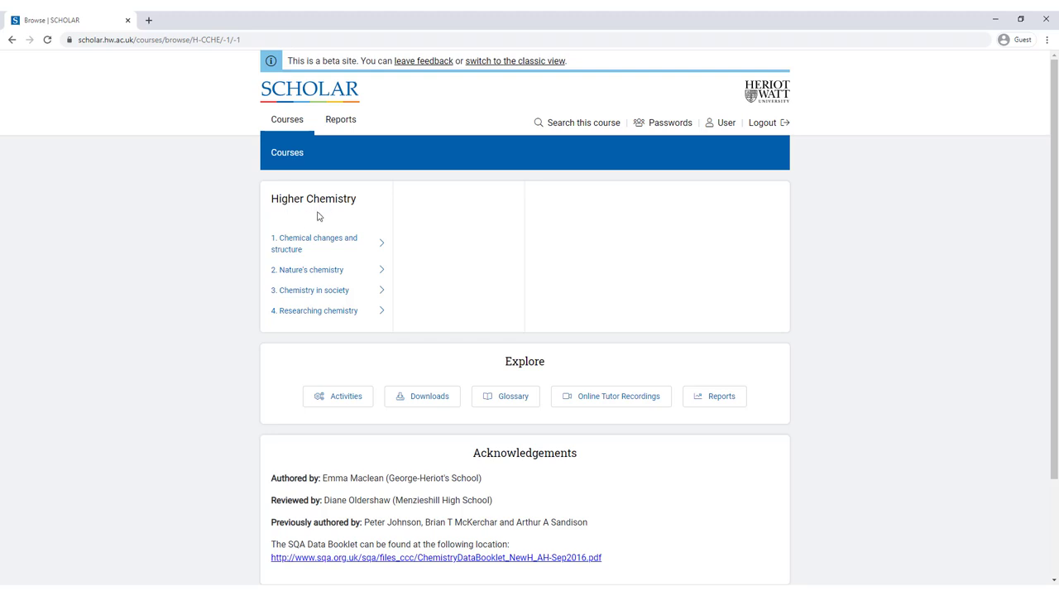
Step: Open the Viscosity lesson, play Testing viscosity, and answer Question 1 with Methanol
click(315, 243)
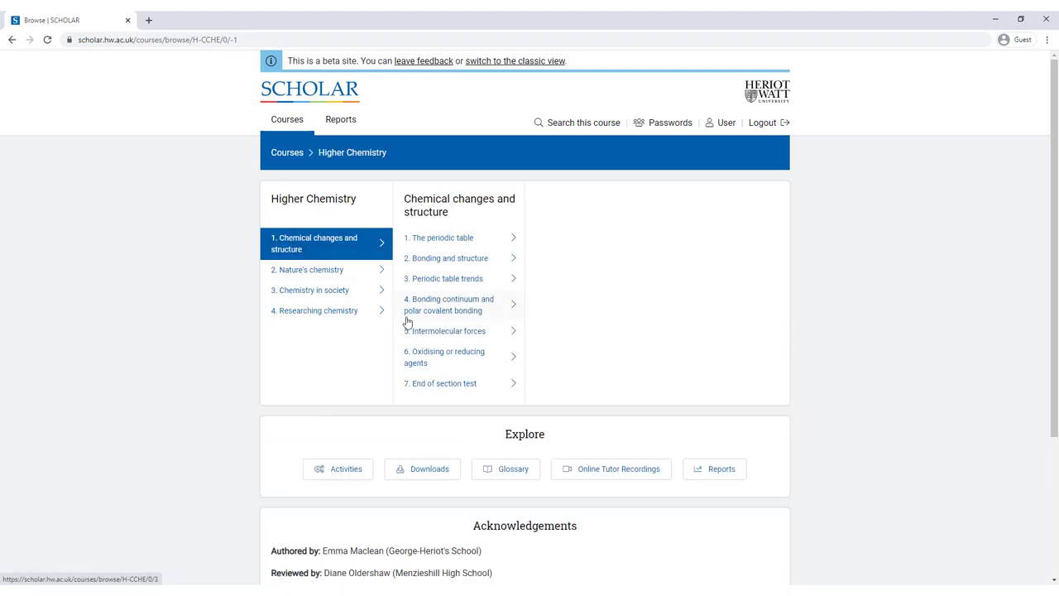
click(449, 330)
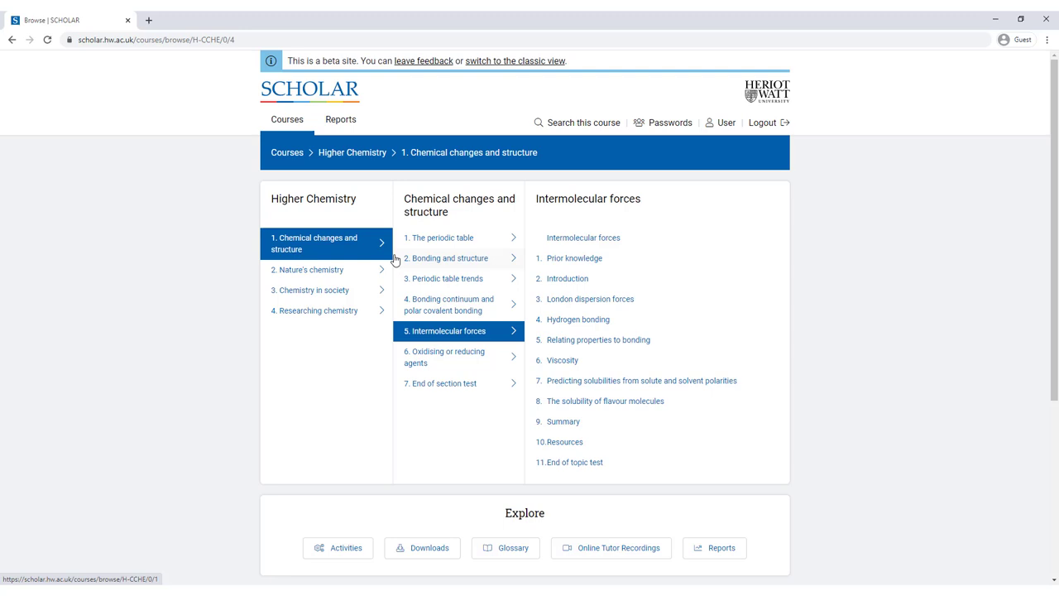
mouse_move(364, 320)
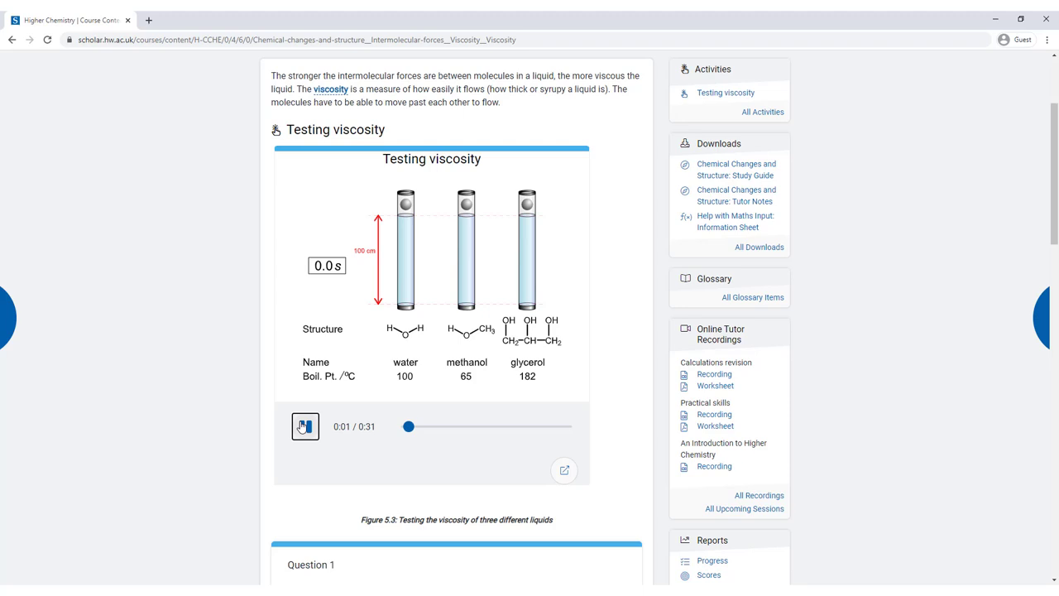
click(305, 426)
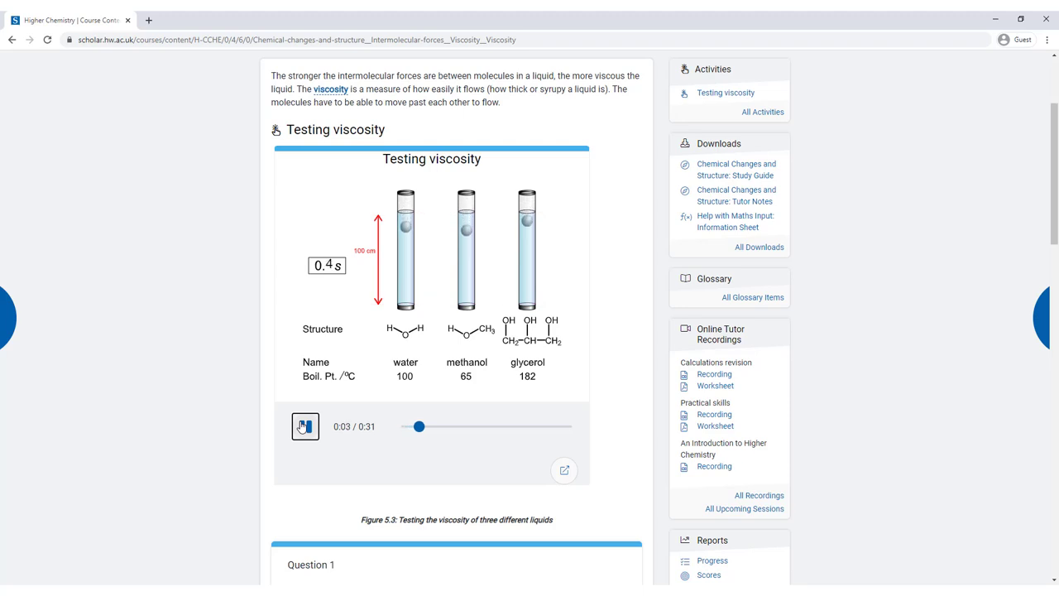
click(304, 426)
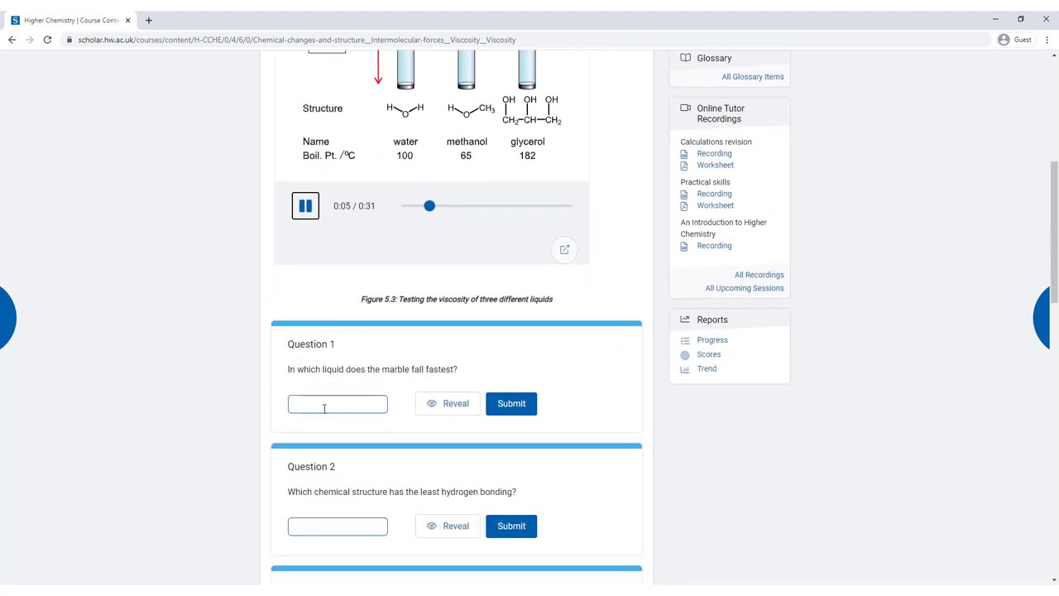
text(Methanol)
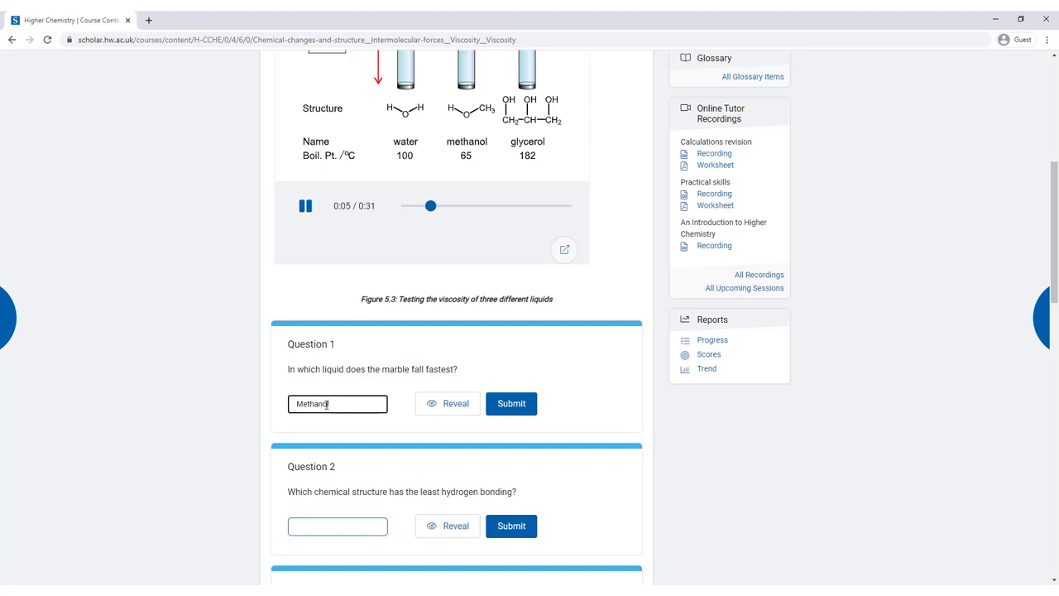
click(511, 403)
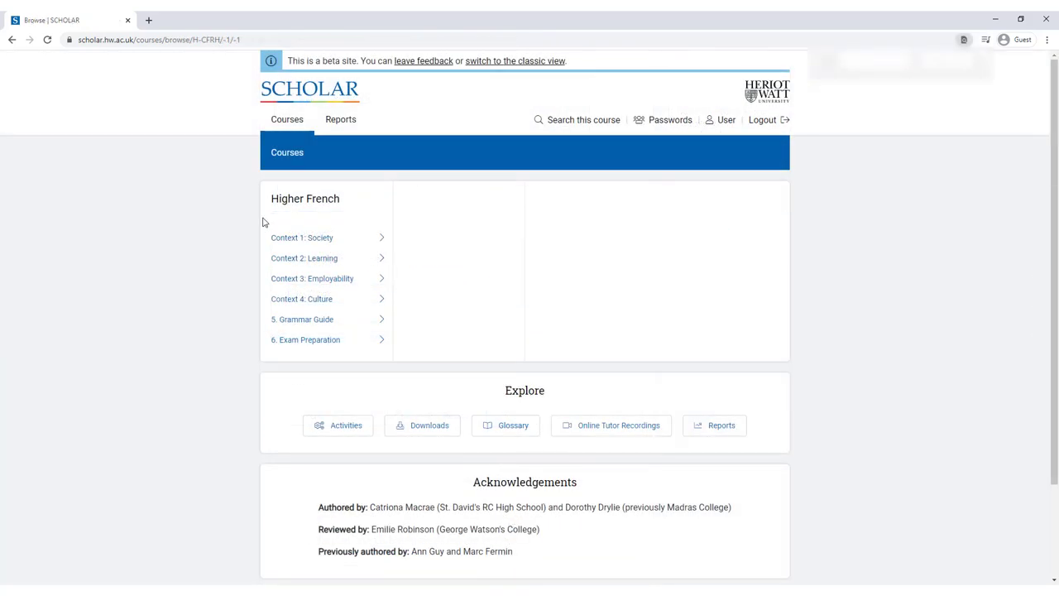
mouse_move(287, 234)
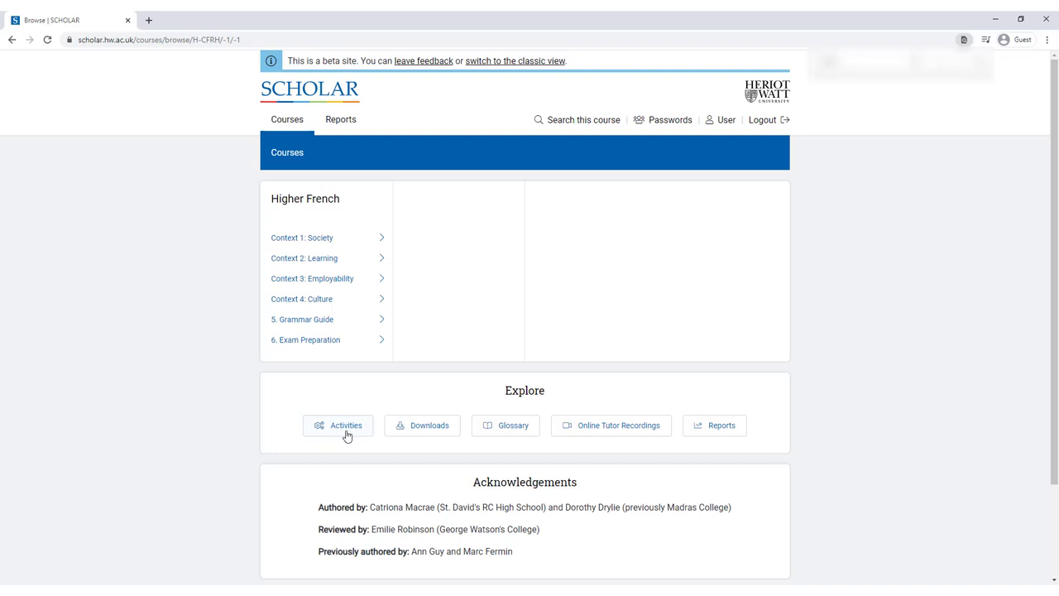
Step: Choose the Shopping activity in Higher French and play its interview recording
click(346, 424)
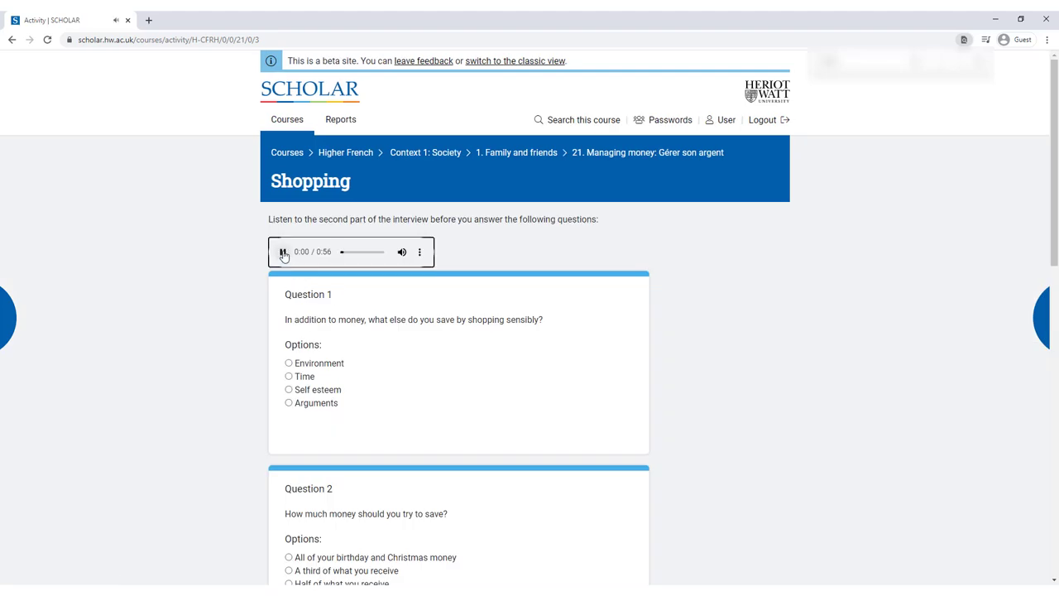
click(283, 252)
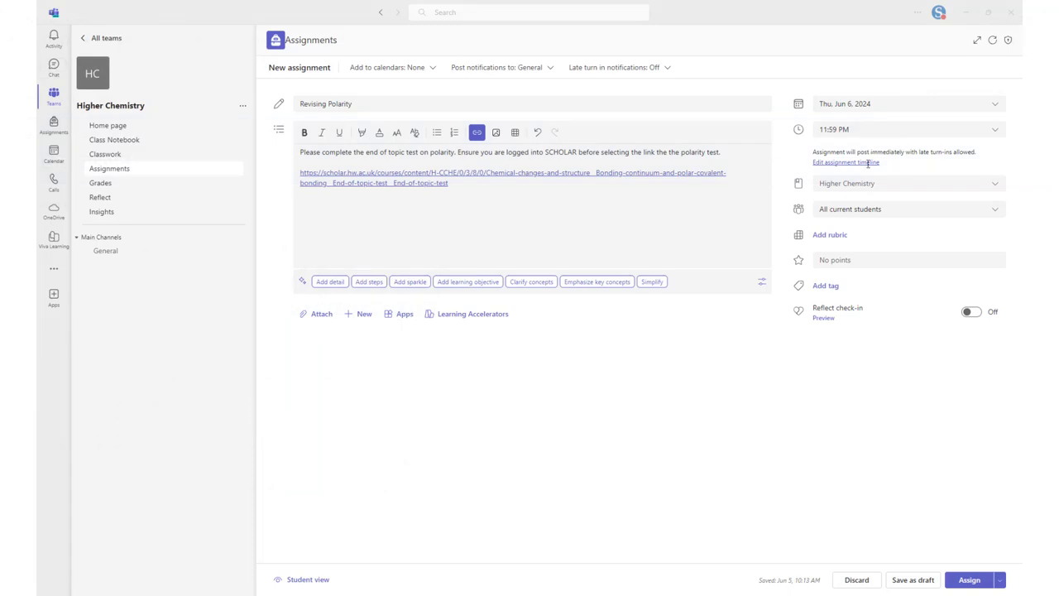
Step: Assign the Revising Polarity task, linking the SCHOLAR end-of-topic test, to students
click(969, 580)
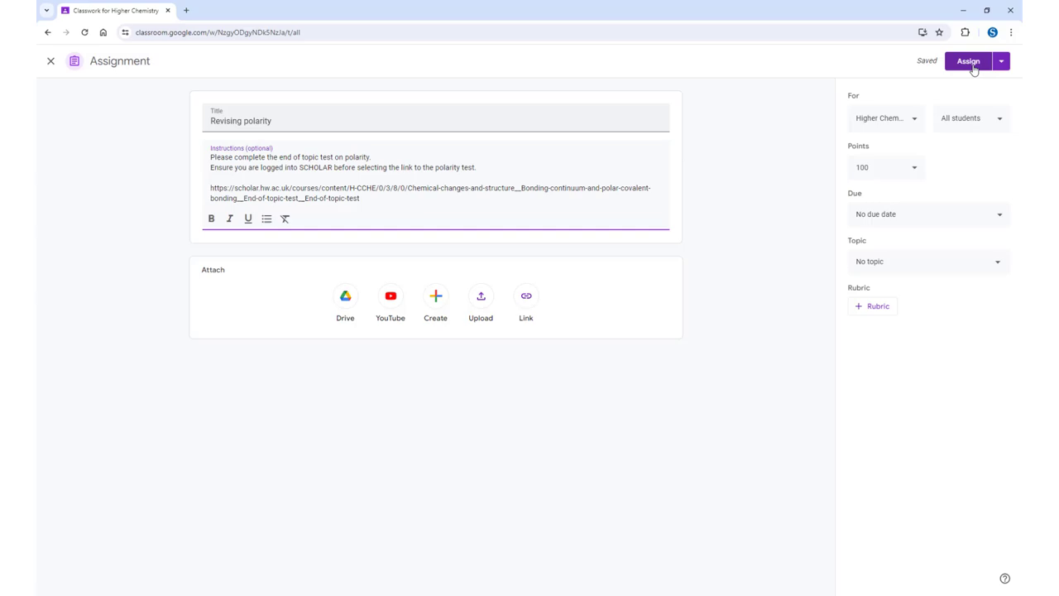
click(968, 60)
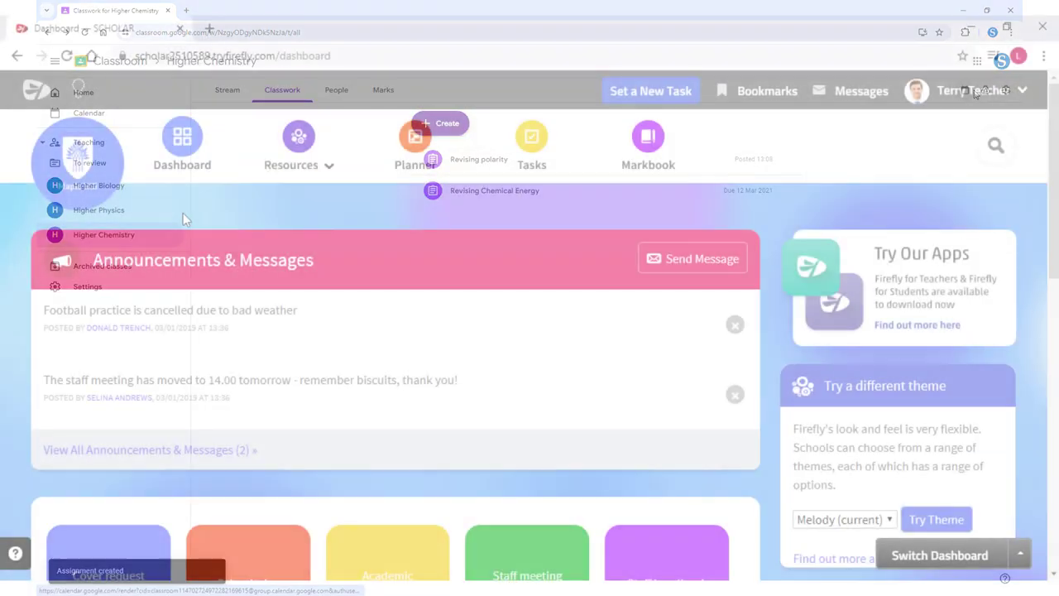
click(651, 91)
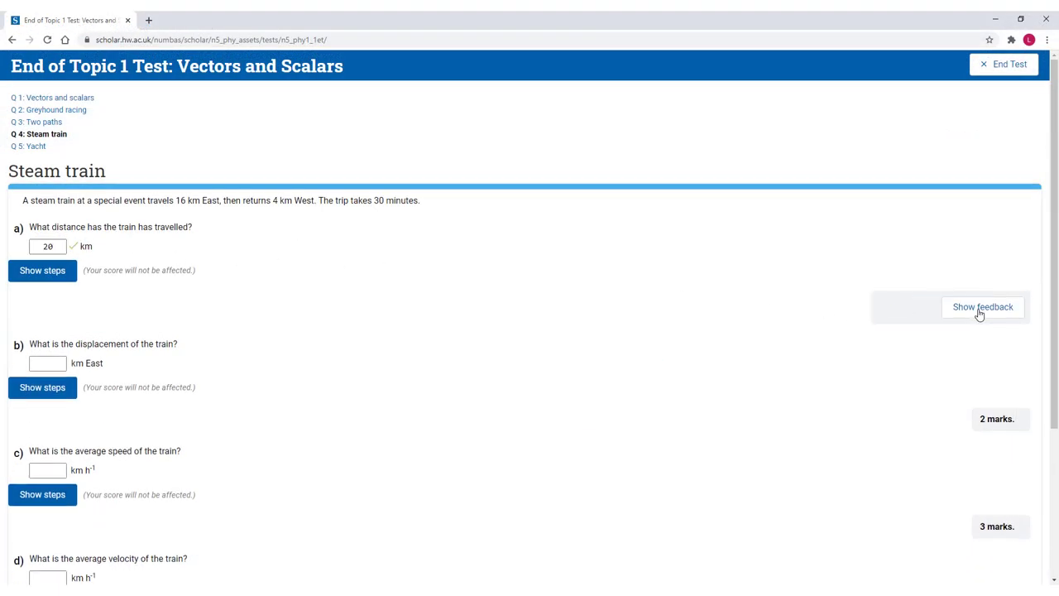
Step: Reveal the steps for the displacement part and submit 12 as the answer
click(982, 306)
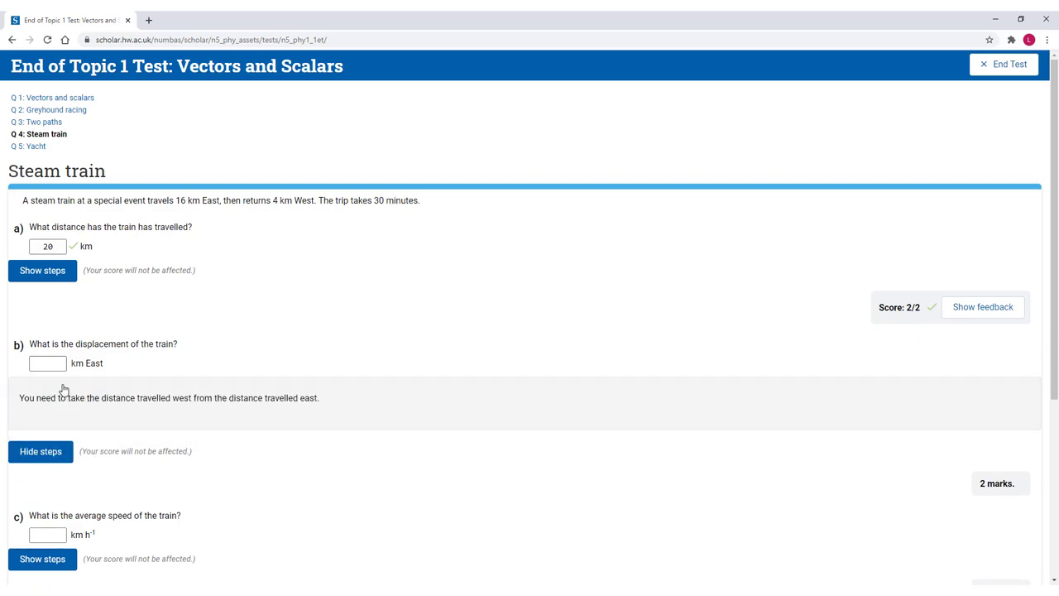
text(12)
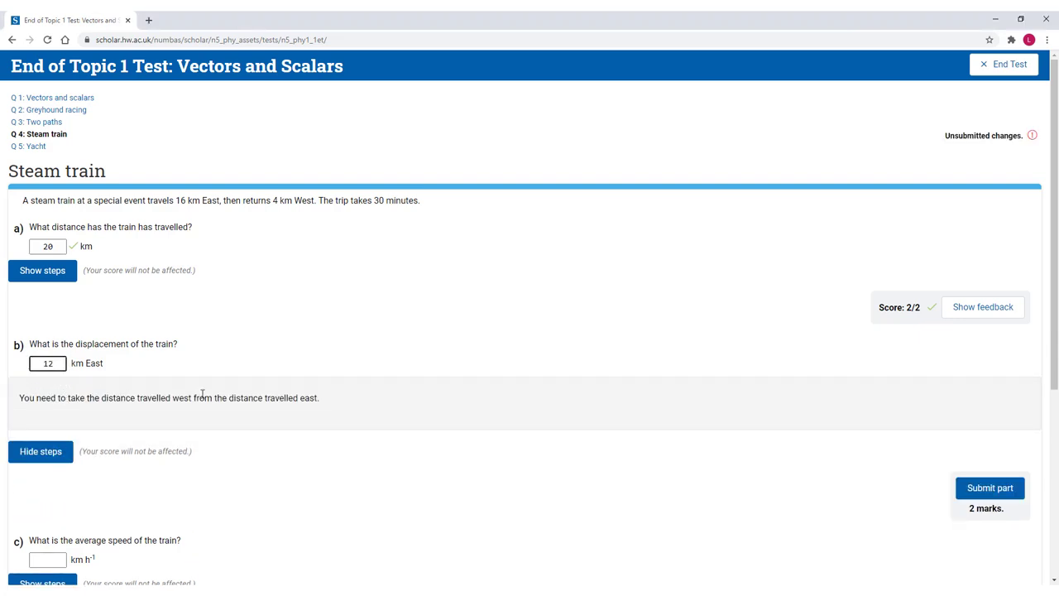
click(989, 487)
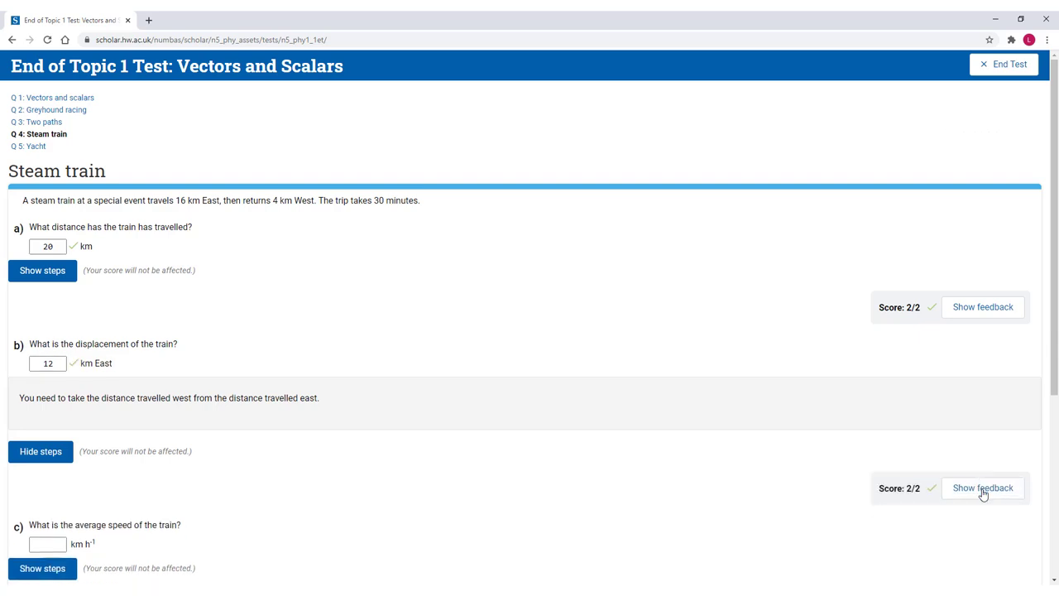
Step: Submit 10 for average speed, then reveal the hint and re-enter 40
scroll(down, 3)
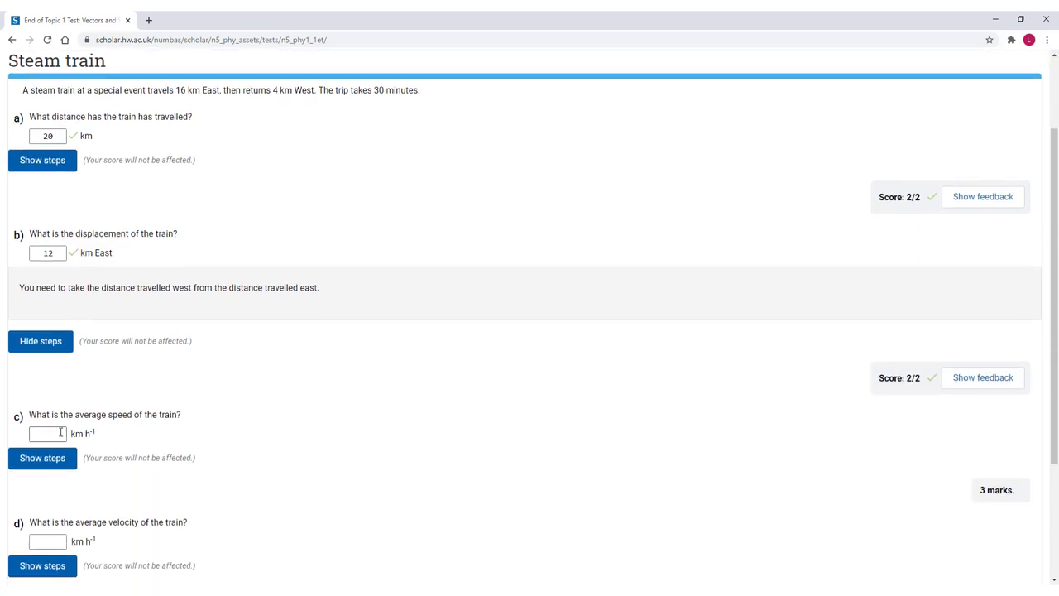
text(10)
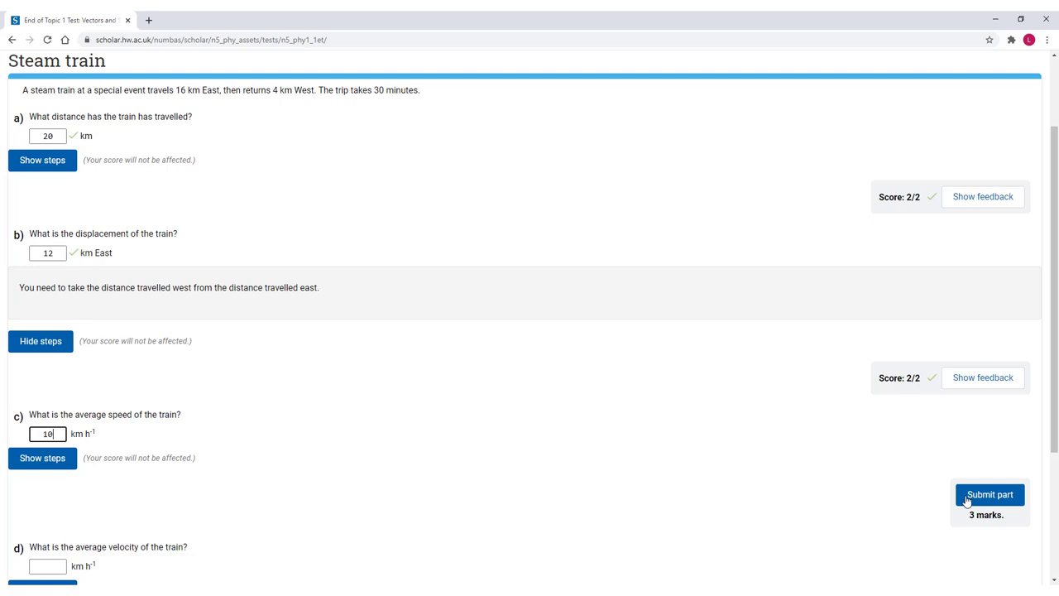
click(990, 494)
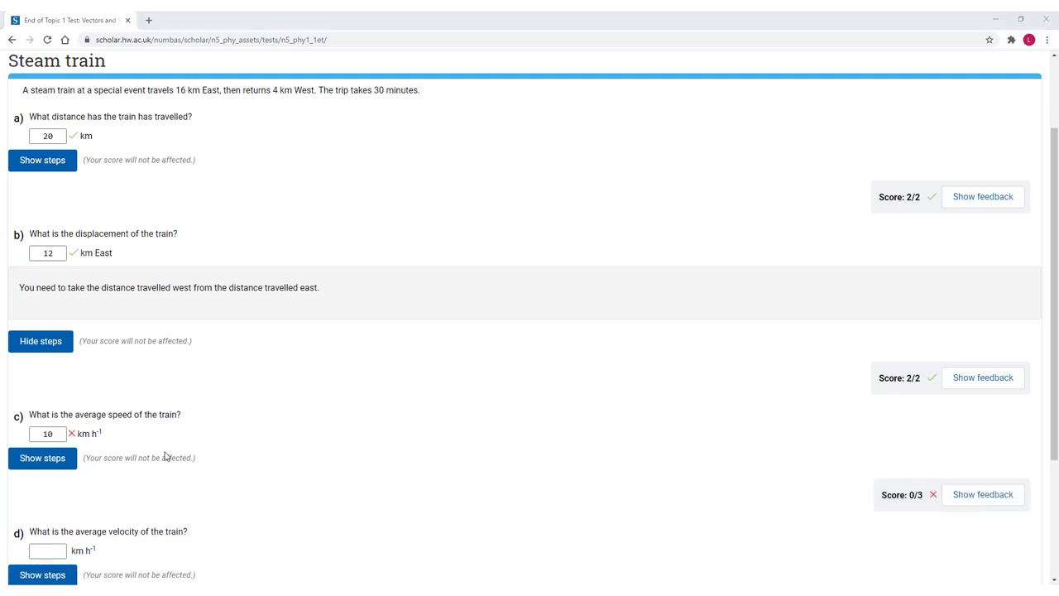
click(42, 458)
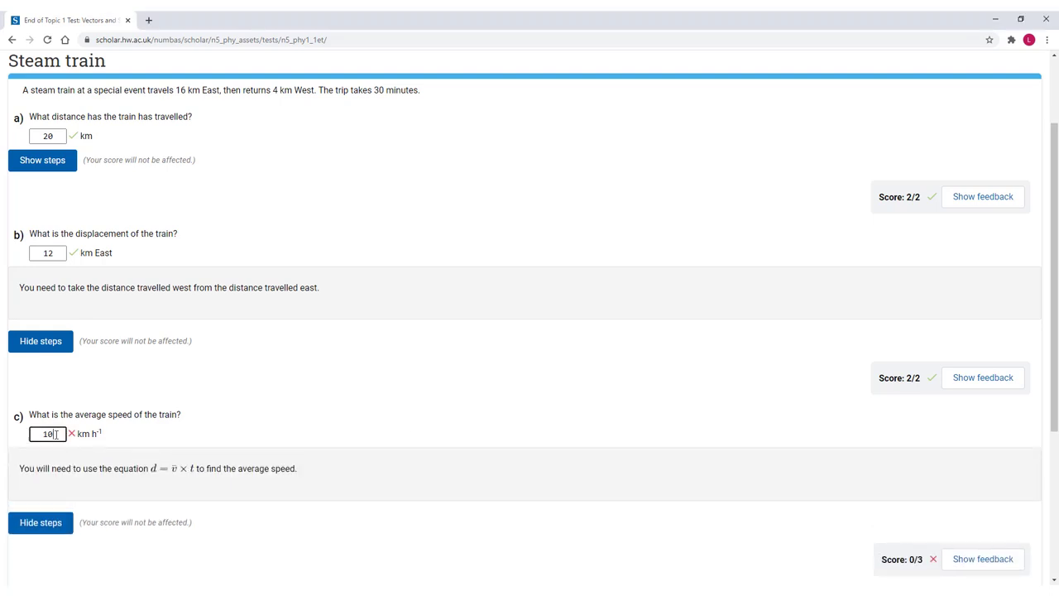
text(40)
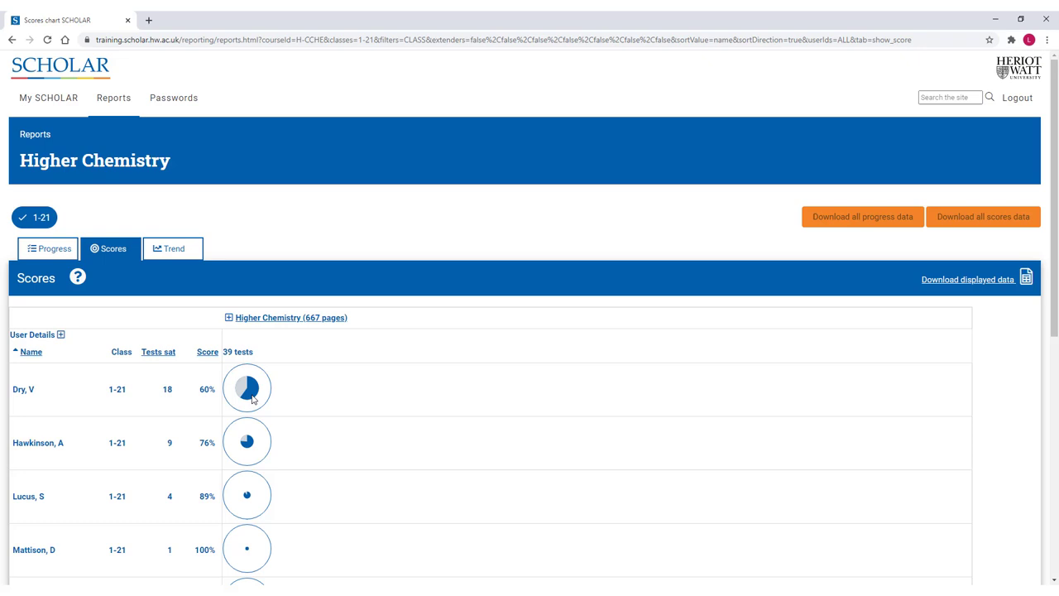
mouse_move(249, 389)
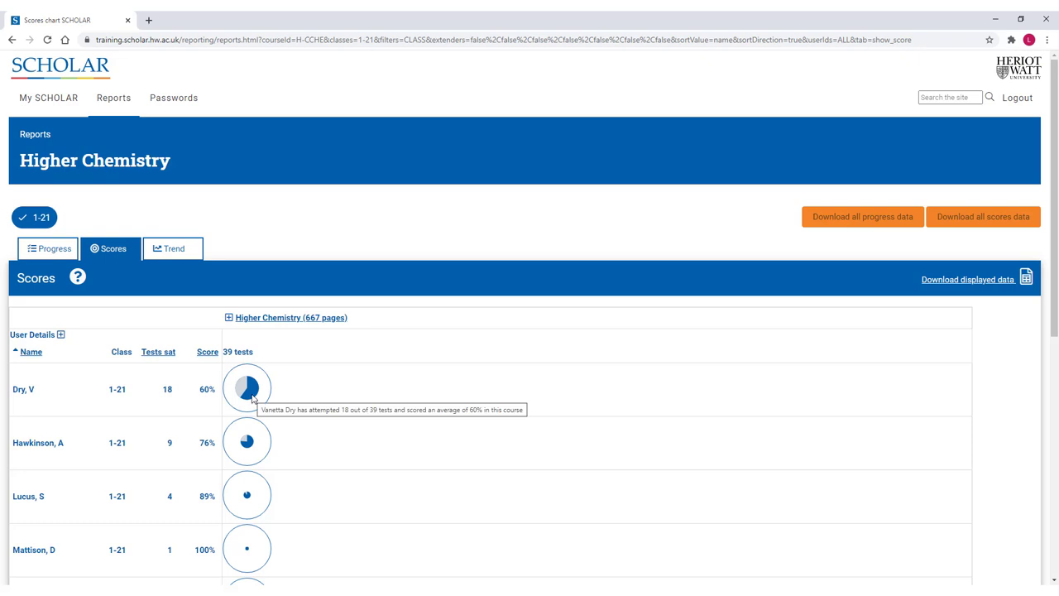
Step: Expand Higher Chemistry > Chemical changes and structure and open topic 1.1's scores report
click(228, 317)
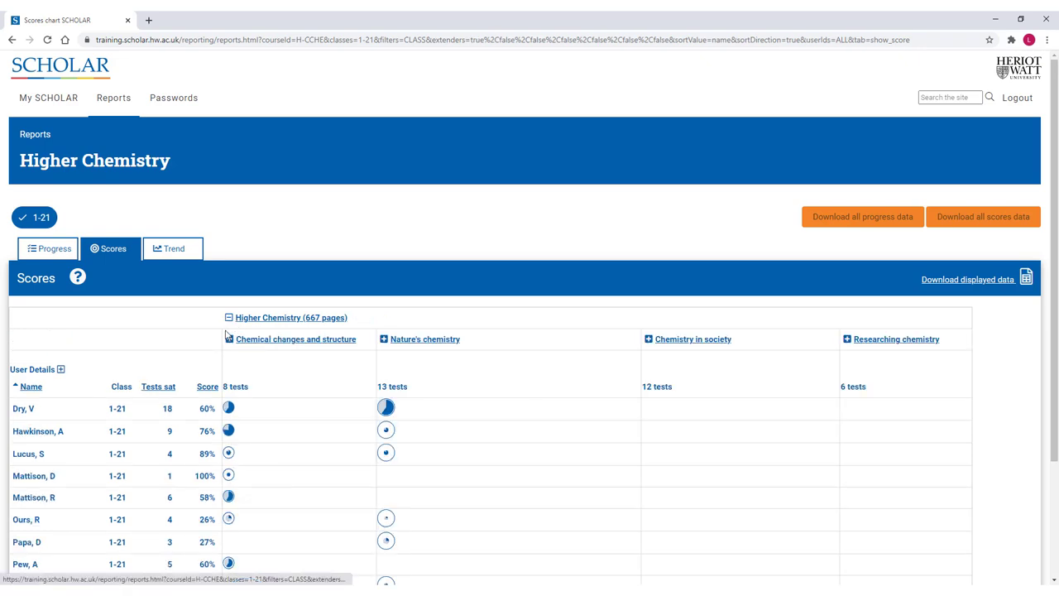
click(229, 339)
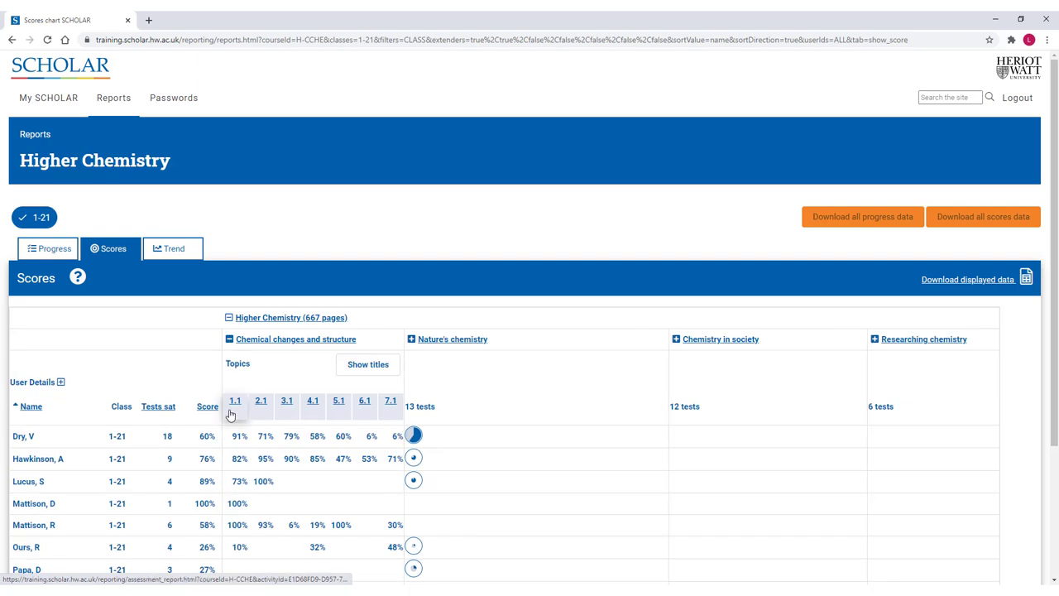
click(235, 401)
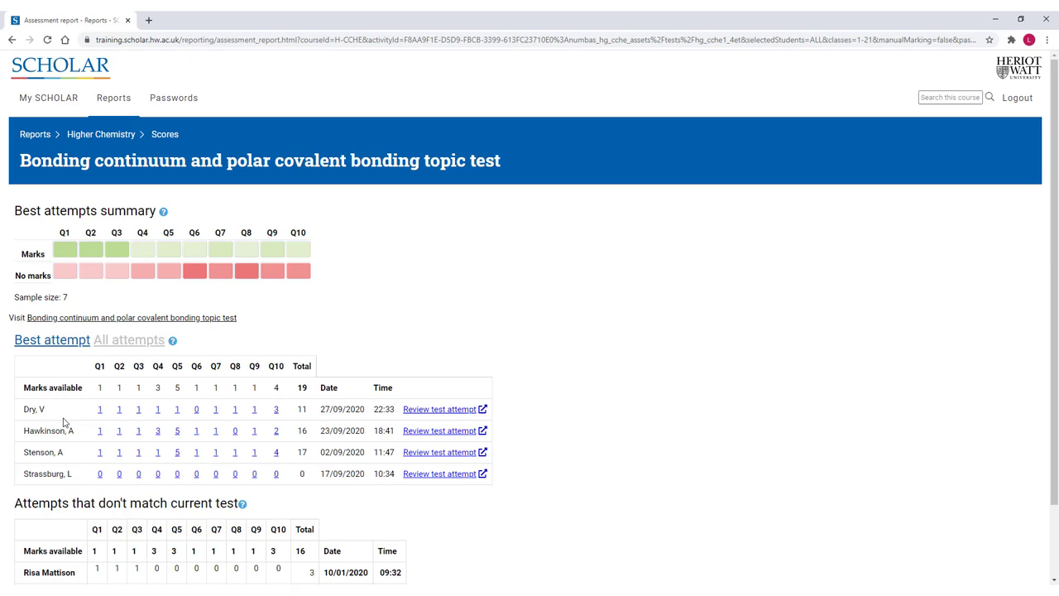
mouse_move(421, 430)
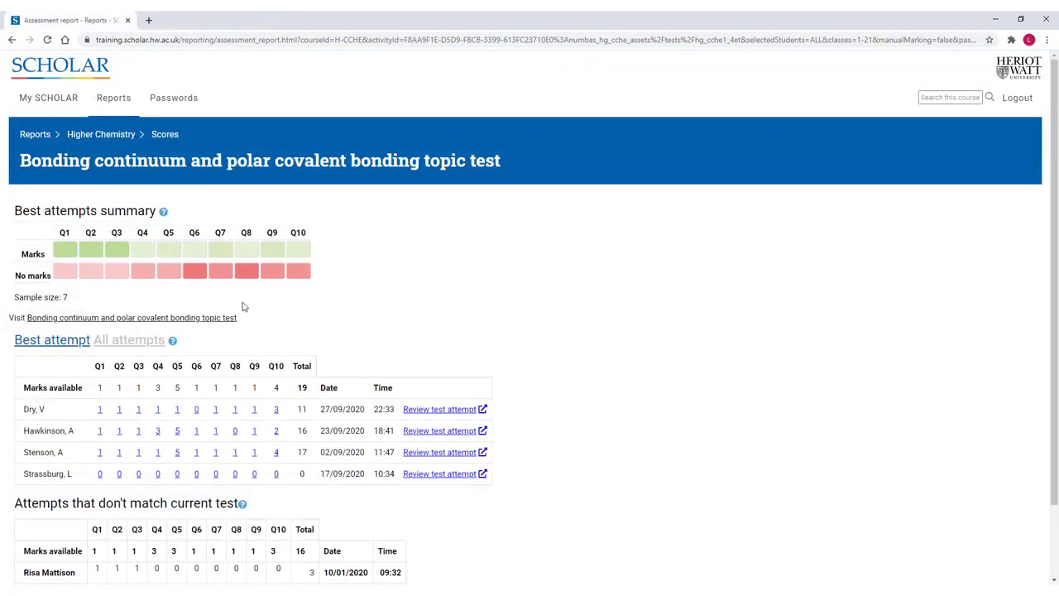
mouse_move(195, 270)
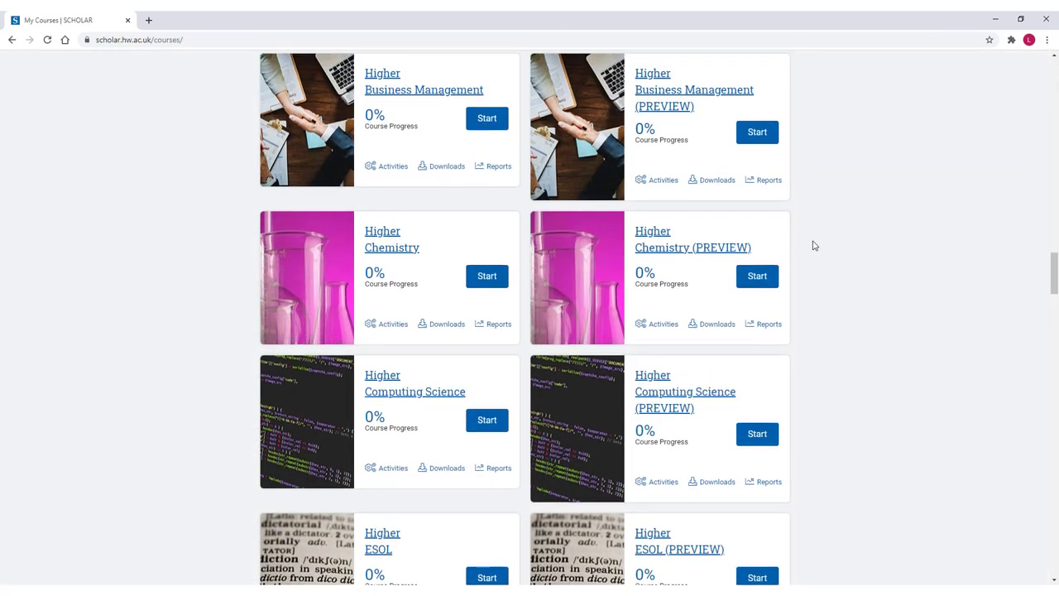
Step: Scroll through the My Courses library back up to the Timetabled Courses
scroll(up, 3)
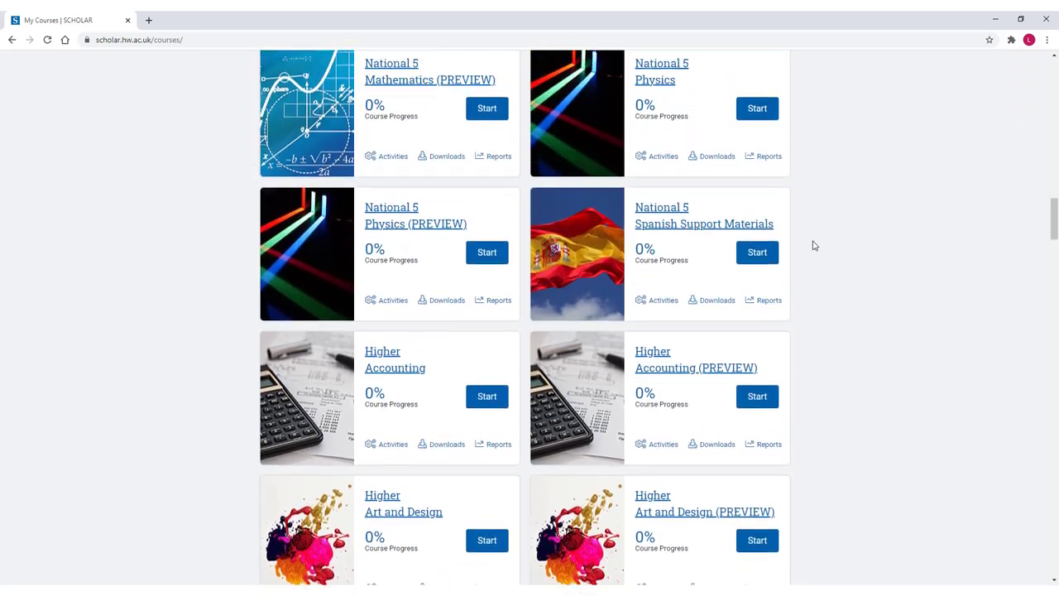
scroll(down, 3)
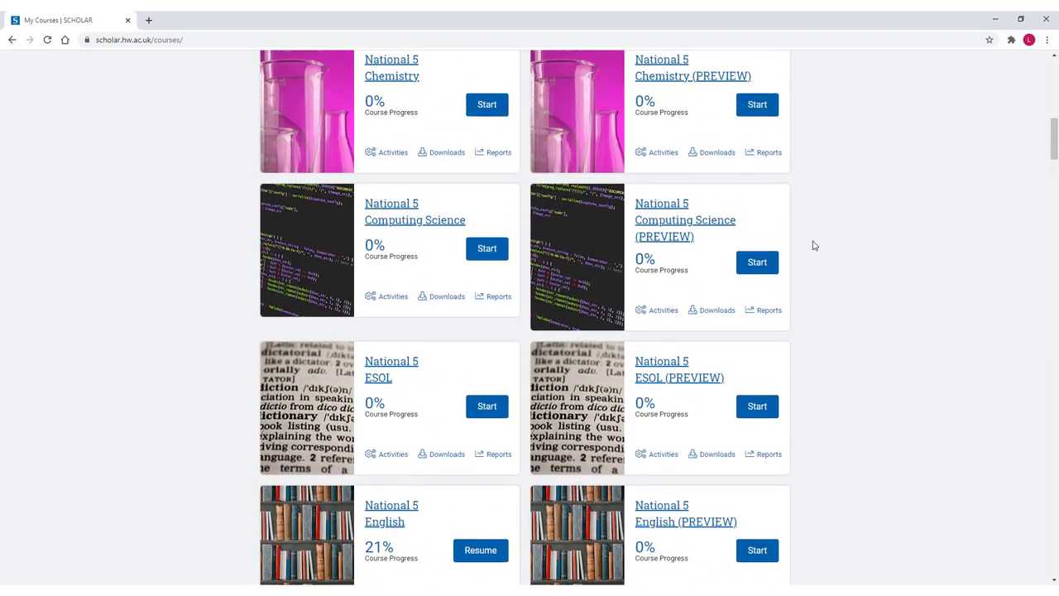
scroll(up, 3)
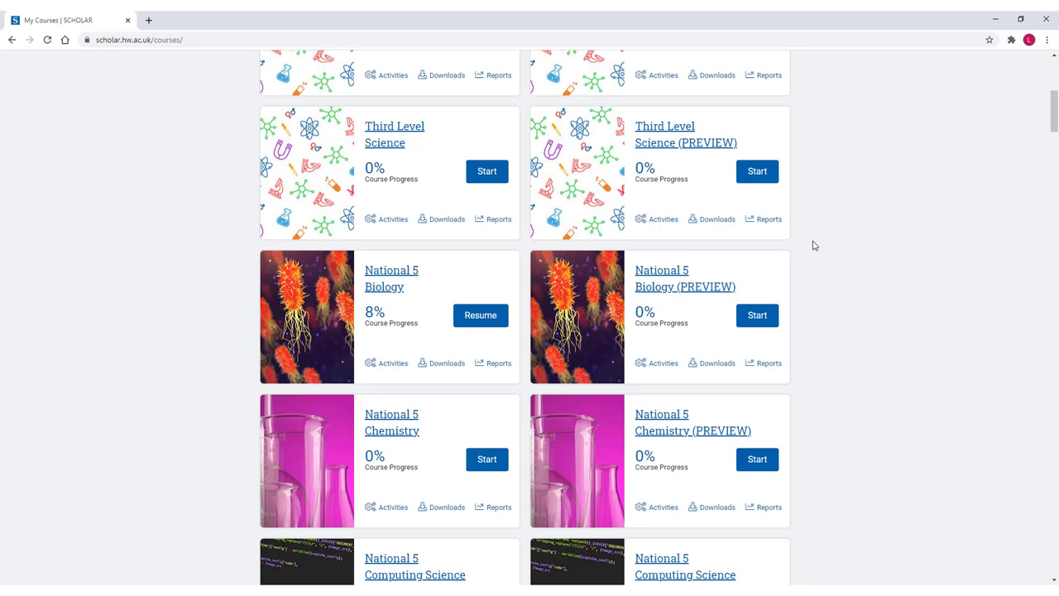
scroll(up, 3)
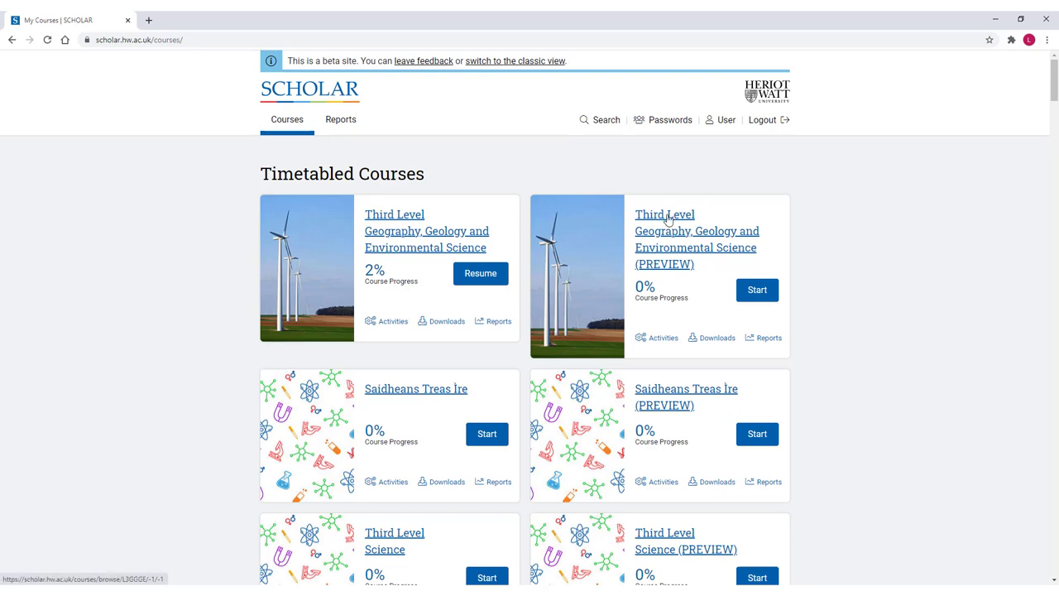
mouse_move(856, 230)
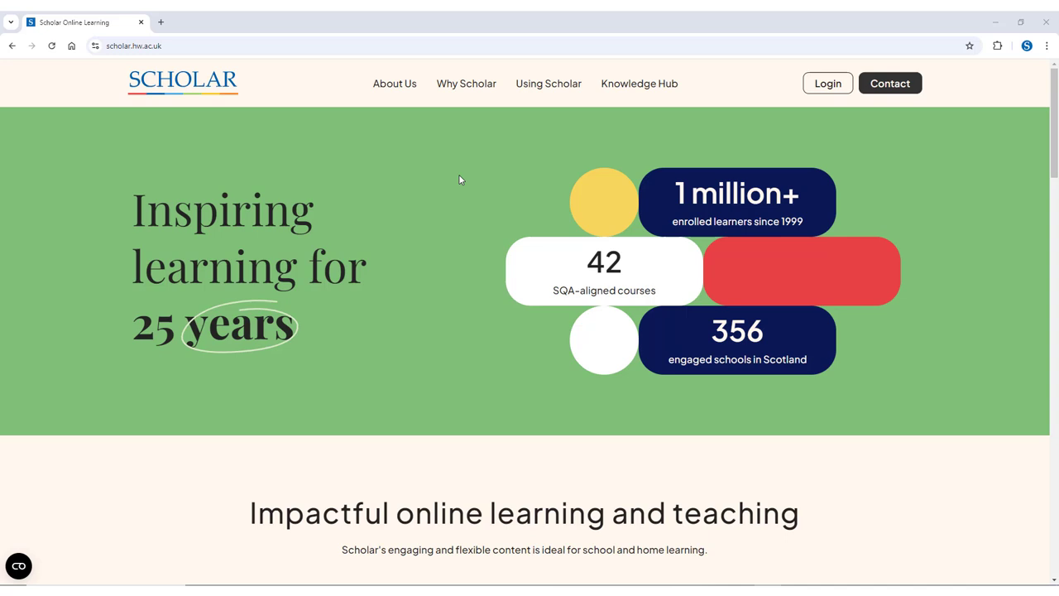
mouse_move(828, 83)
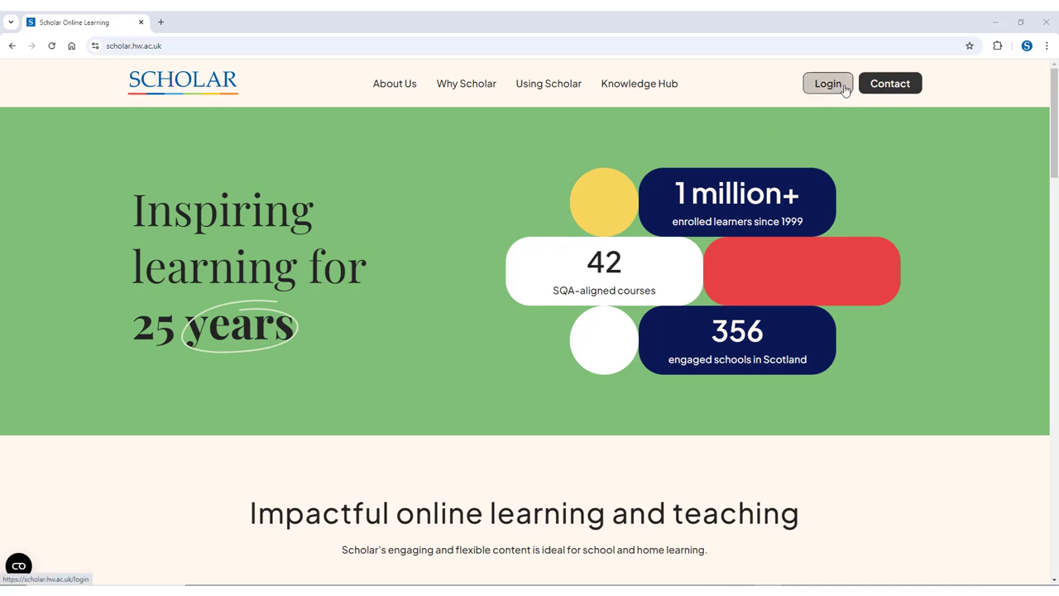
mouse_move(828, 83)
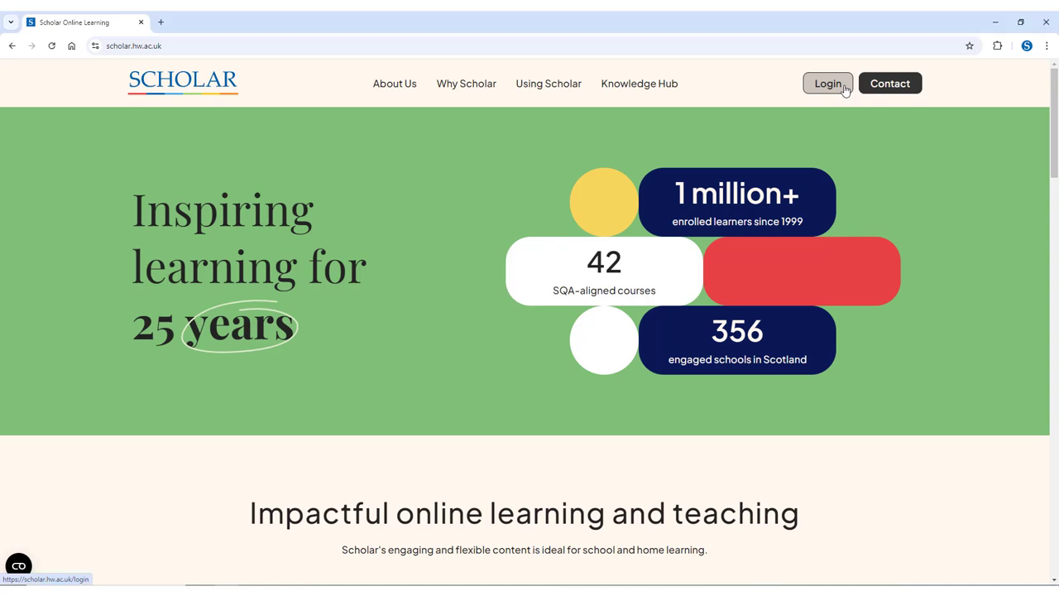
Step: Use the header Login button to reach the SCHOLAR login page
click(827, 83)
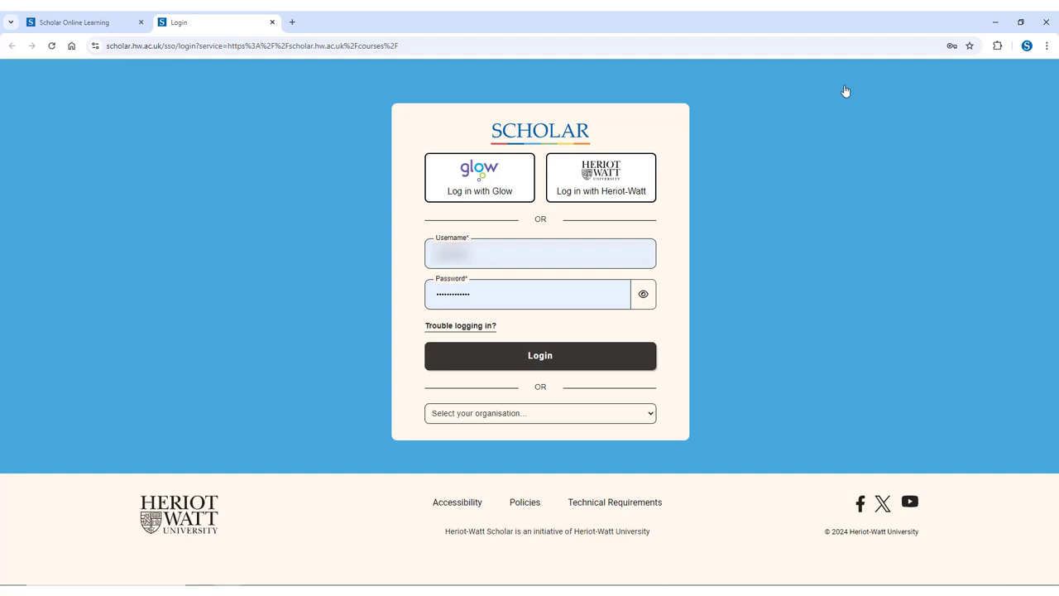
mouse_move(522, 185)
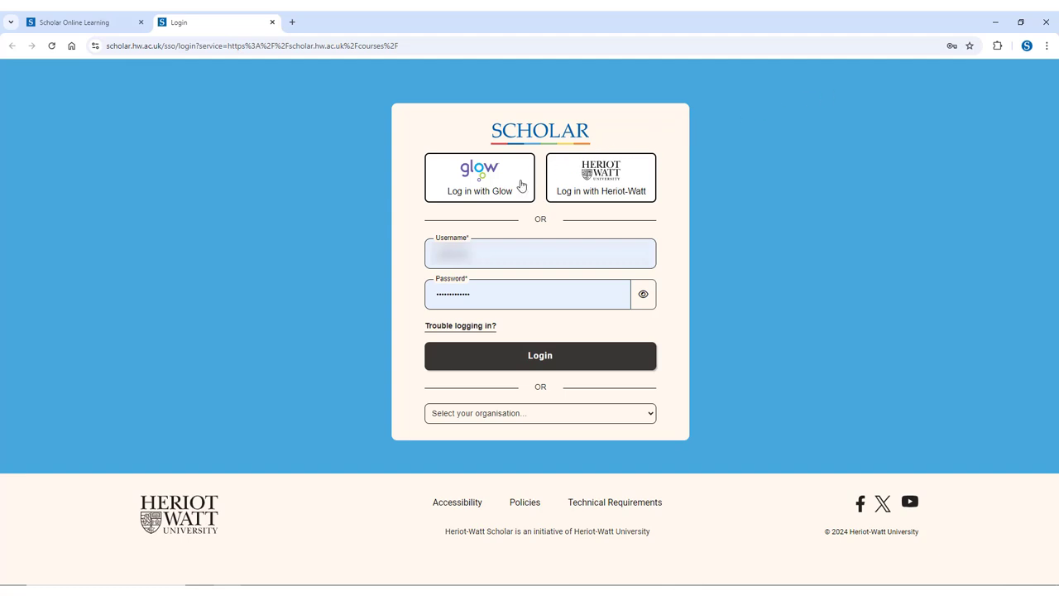
mouse_move(517, 190)
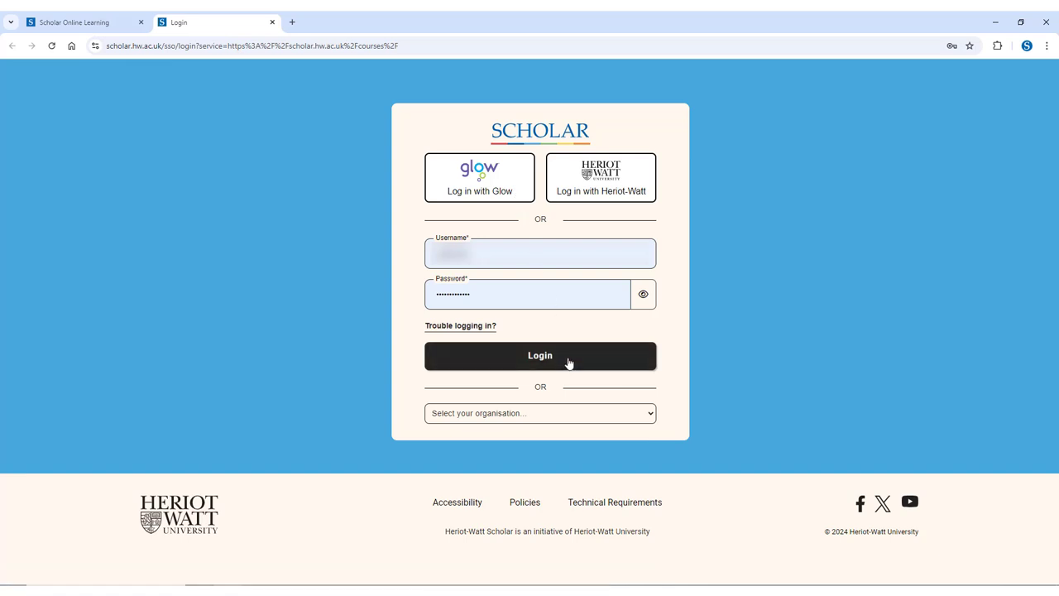
Step: Log in via Glow, search the Launch Pad for SCHOLAR, and launch its tile
click(539, 356)
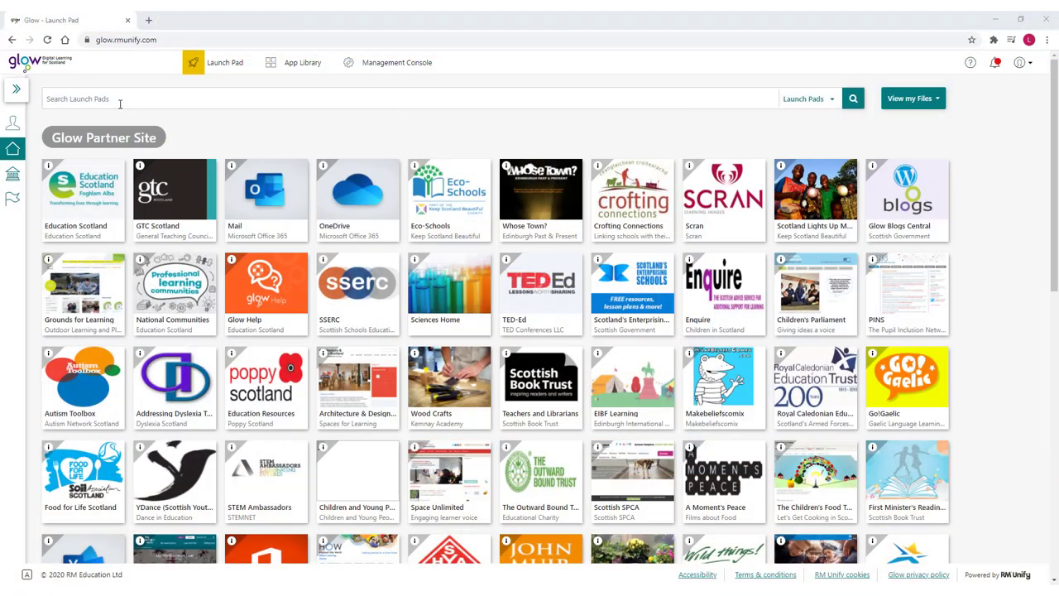
text(SCHOLAR)
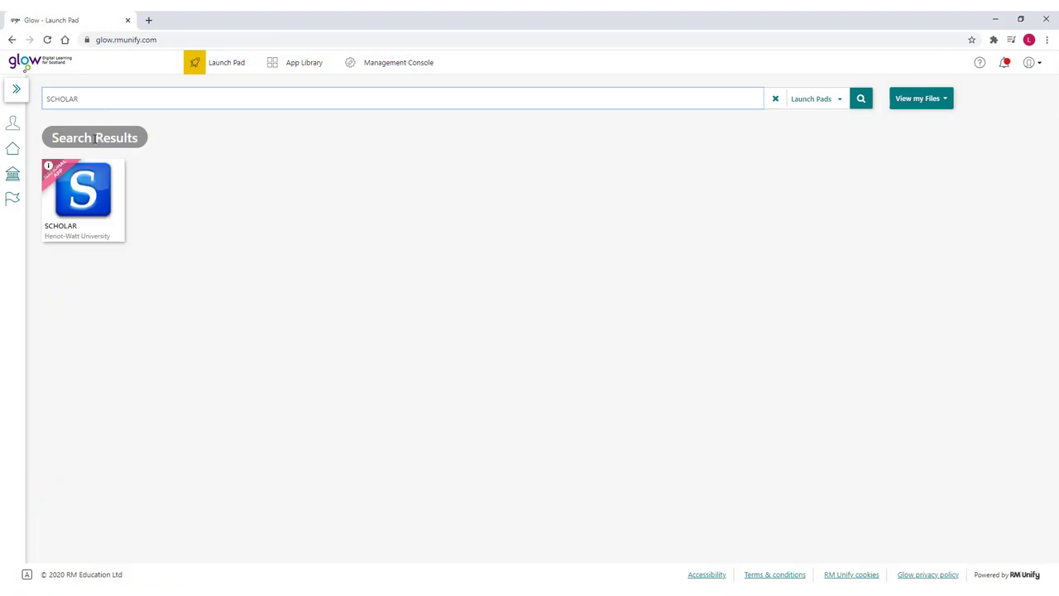
click(83, 191)
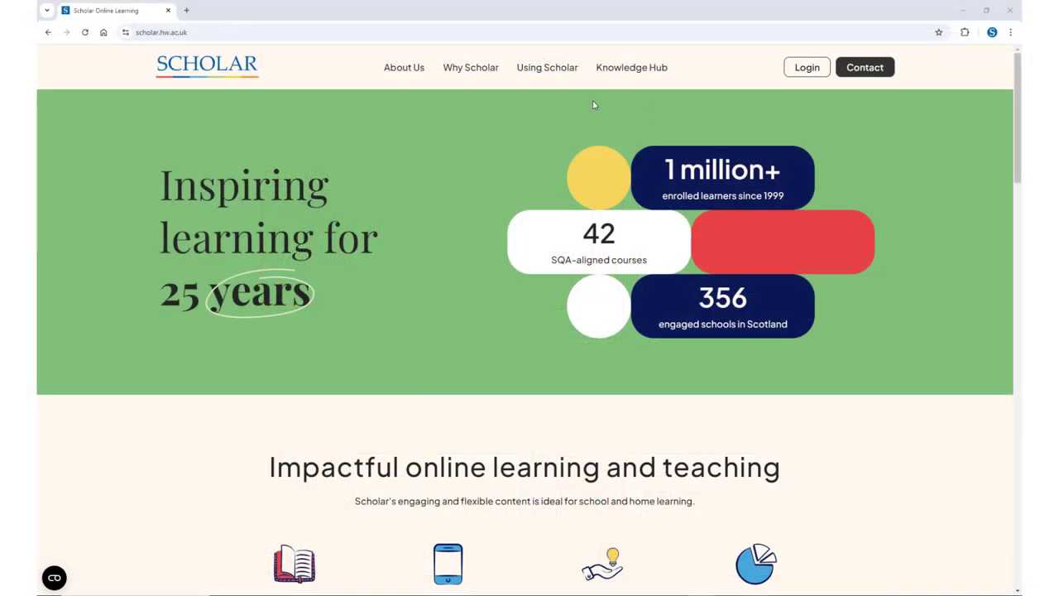
Step: Visit Using Scholar and Knowledge Hub, then submit the Higher Accounting income statement for 14/14
click(548, 67)
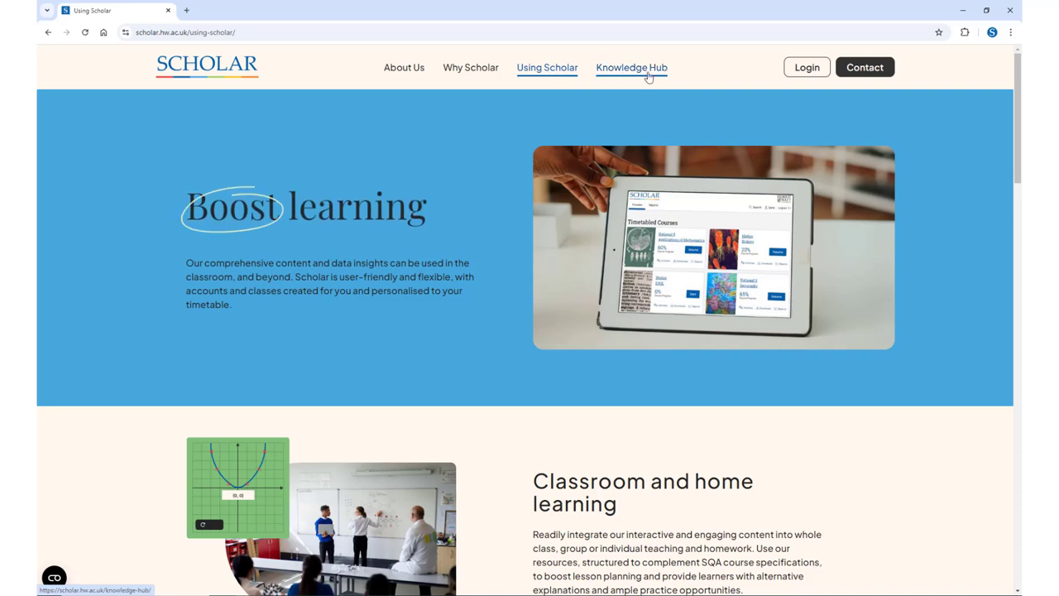
click(632, 67)
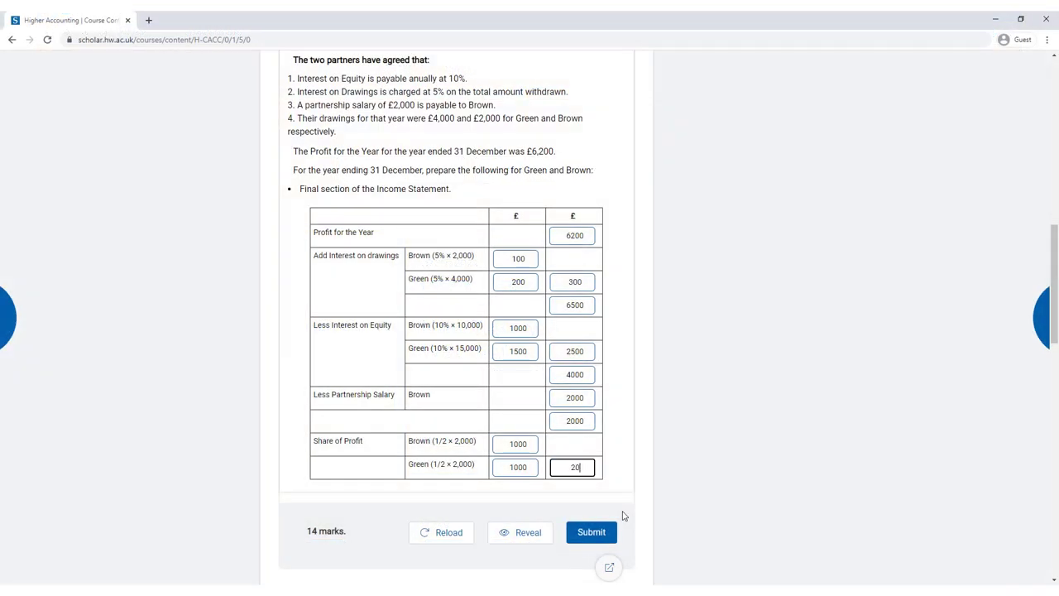
click(591, 532)
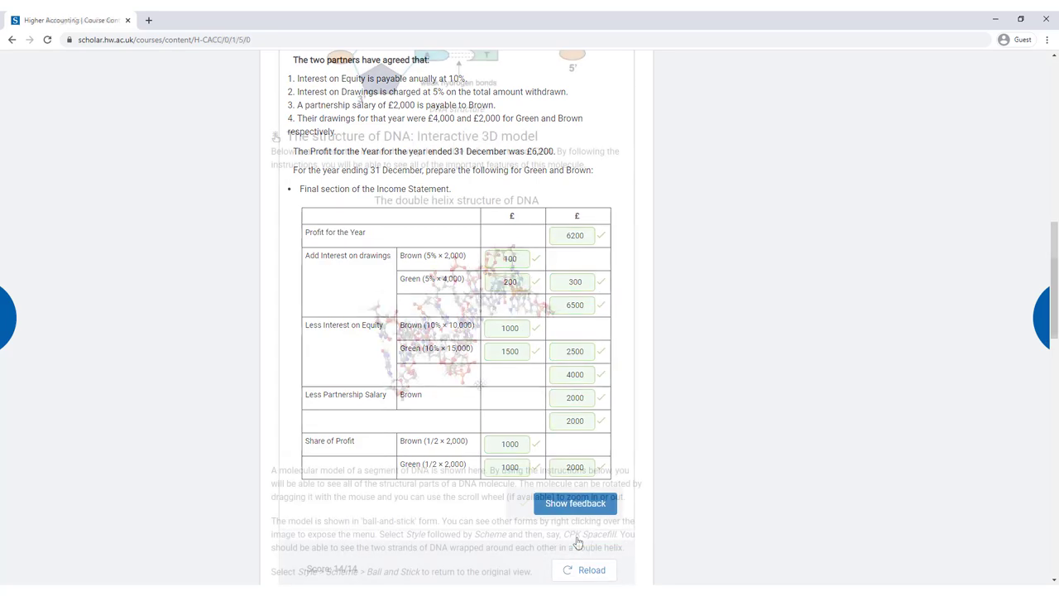